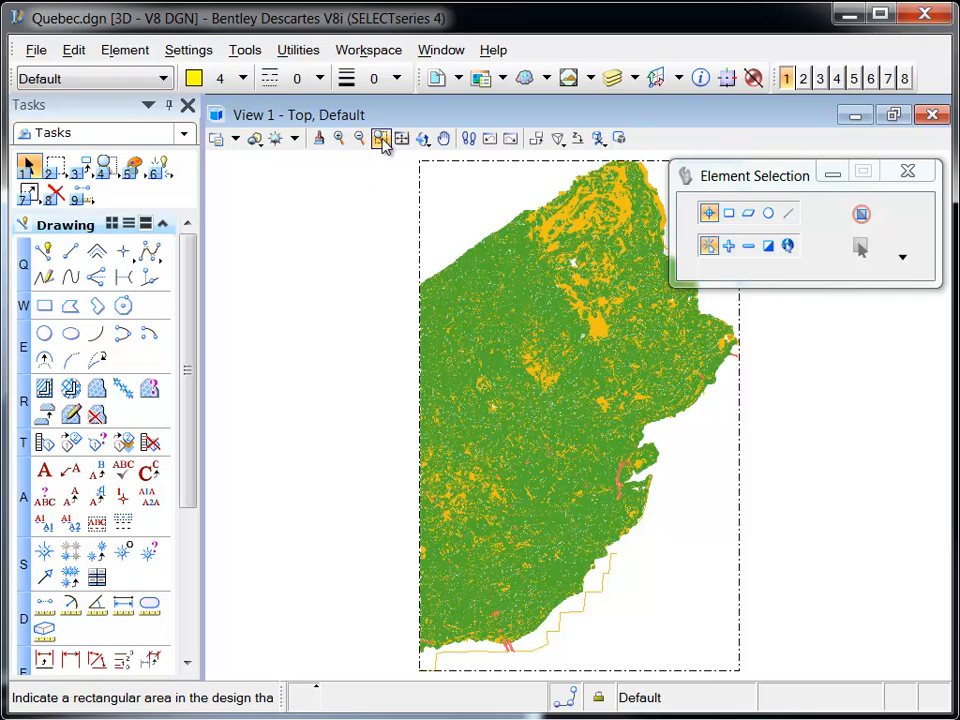
Step: Zoom to the highway interchange and rotate the view to an isometric 3D orientation
click(380, 138)
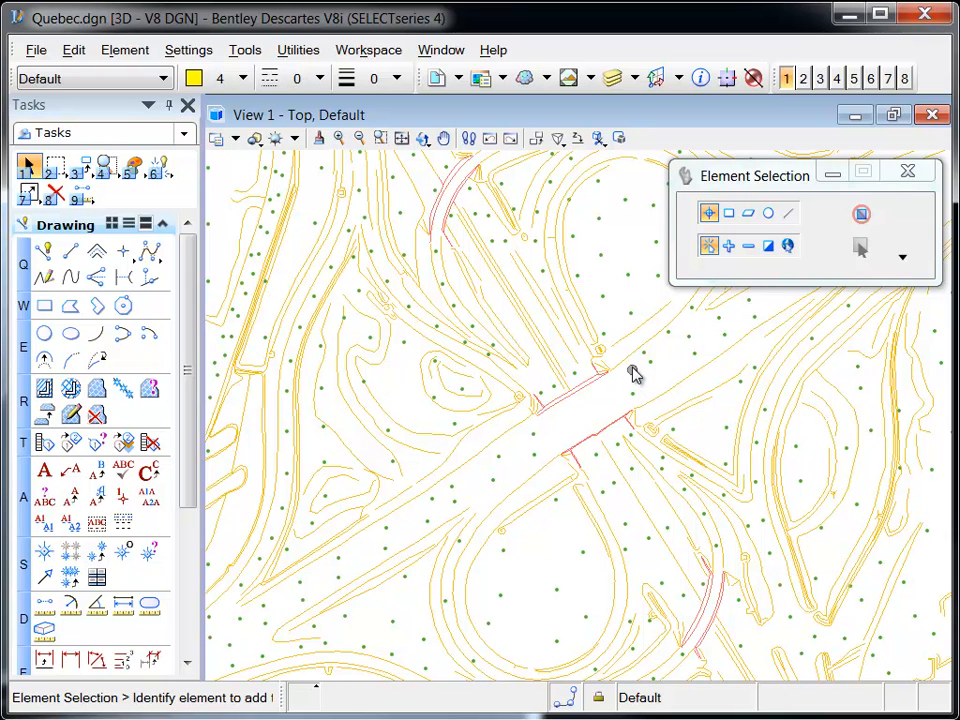
mouse_move(624, 380)
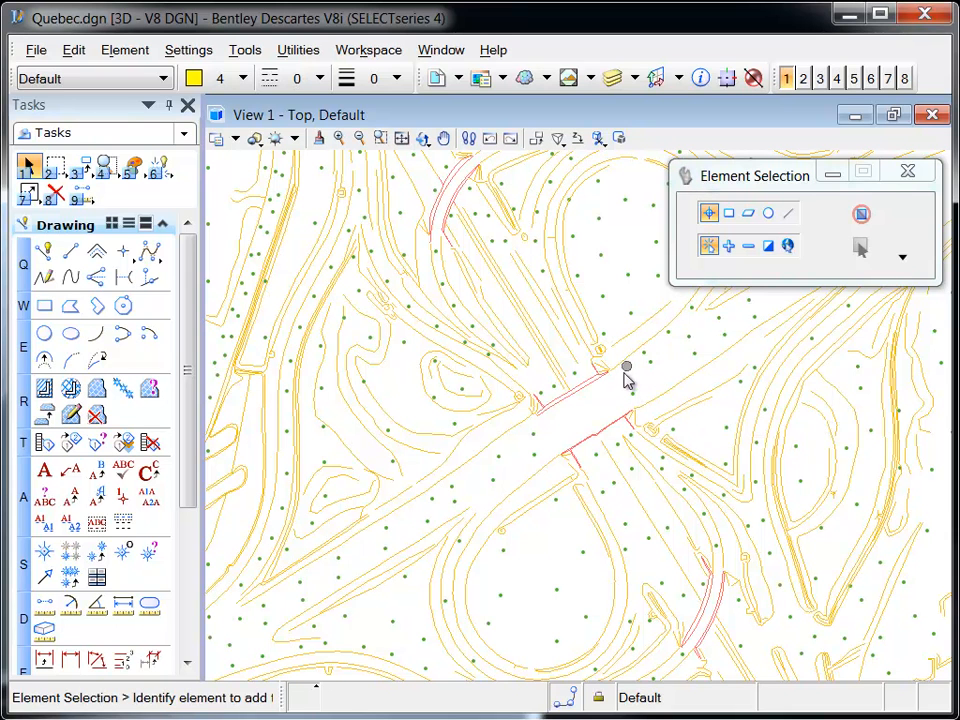
mouse_move(584, 392)
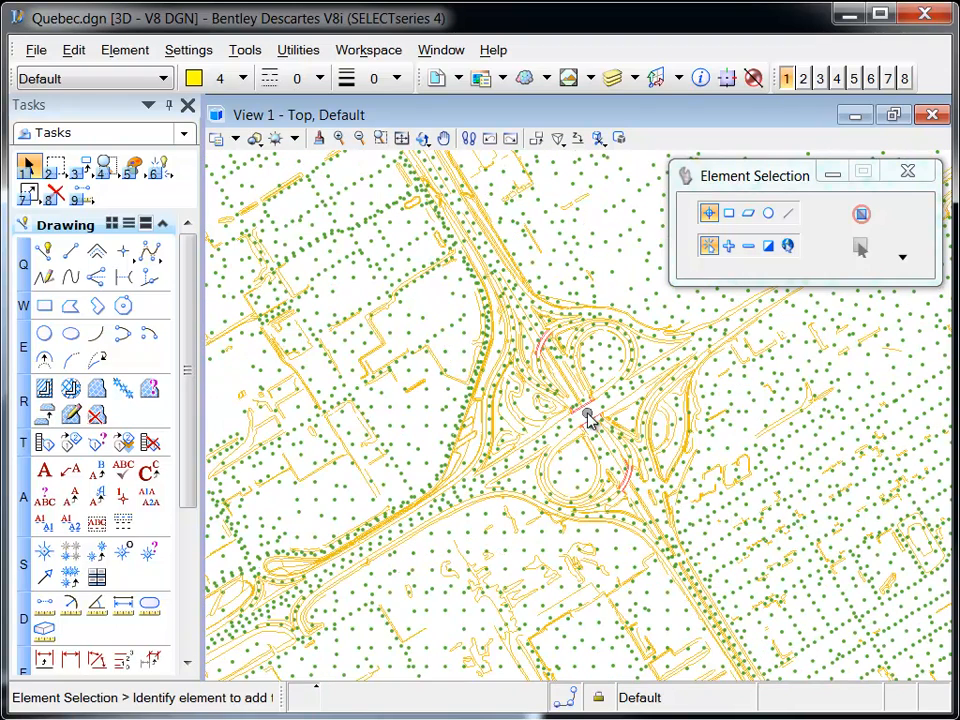
click(424, 138)
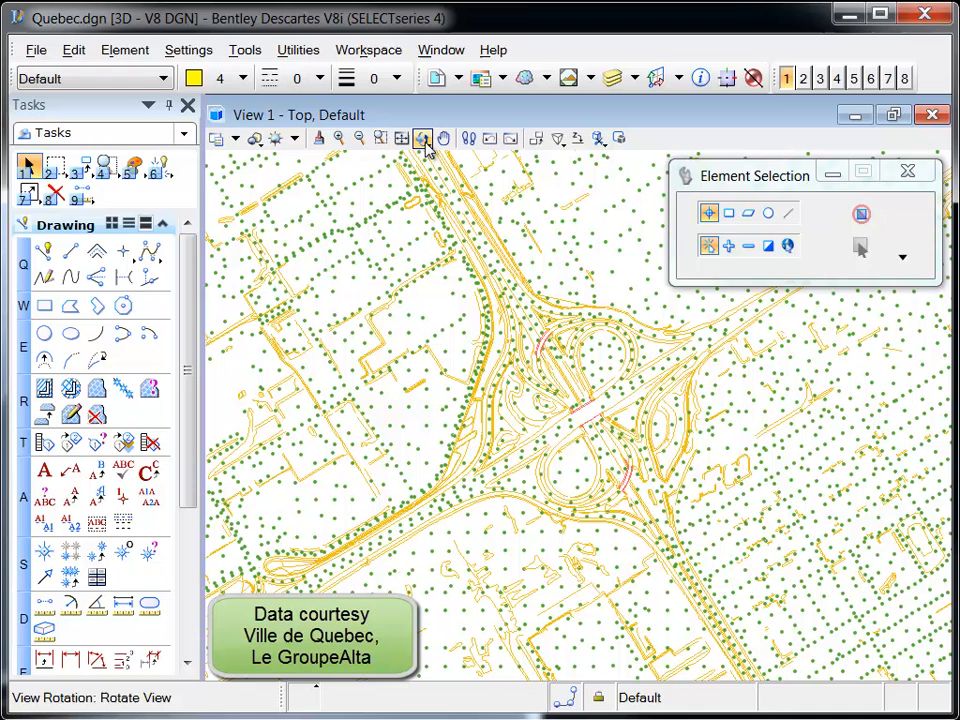
click(424, 138)
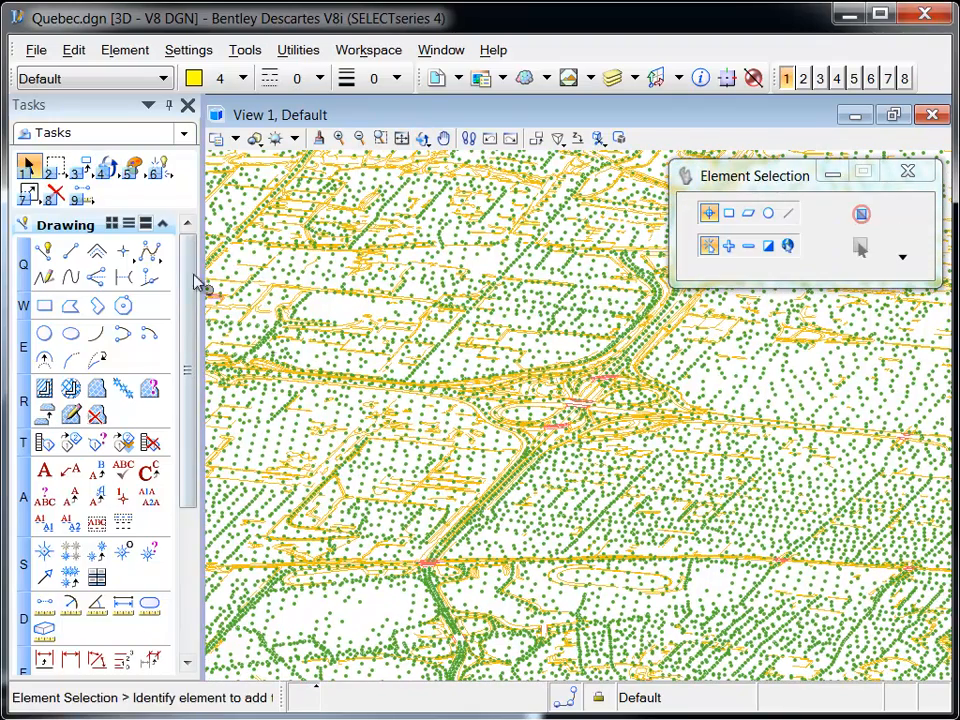
Step: From the STM manager, create a new terrain model file saved as Quebec
click(36, 48)
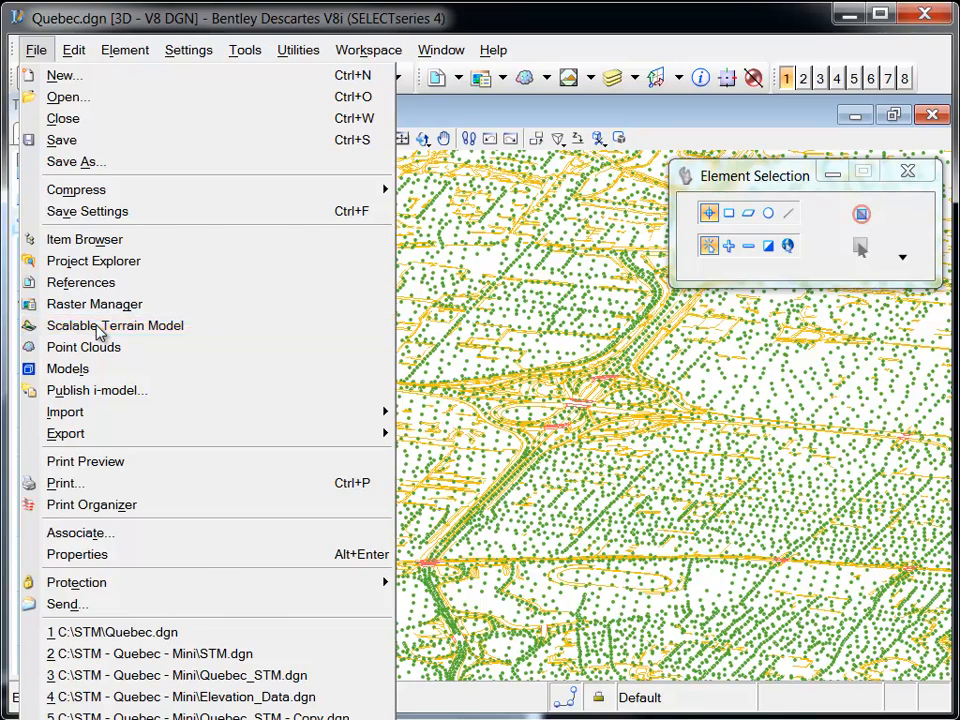
click(116, 324)
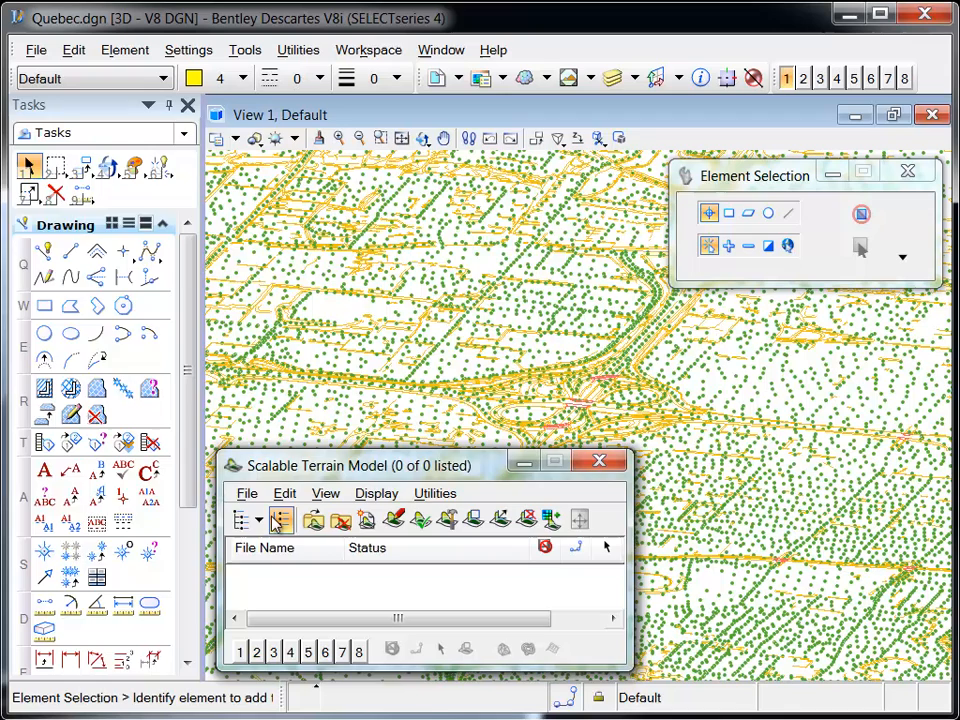
click(280, 520)
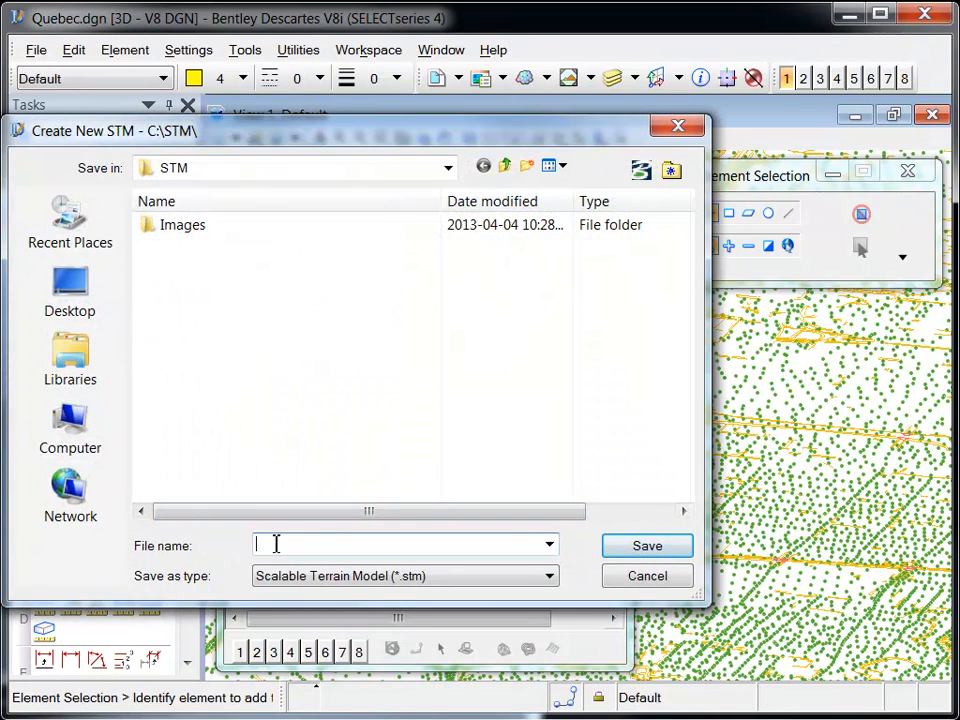
text(Quebec)
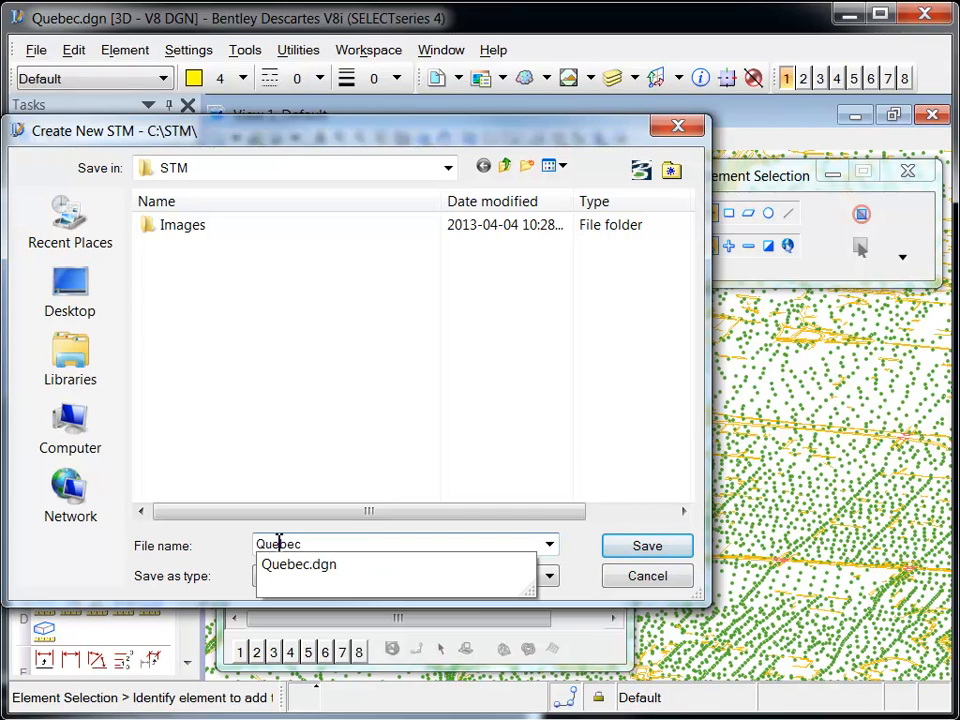
click(648, 544)
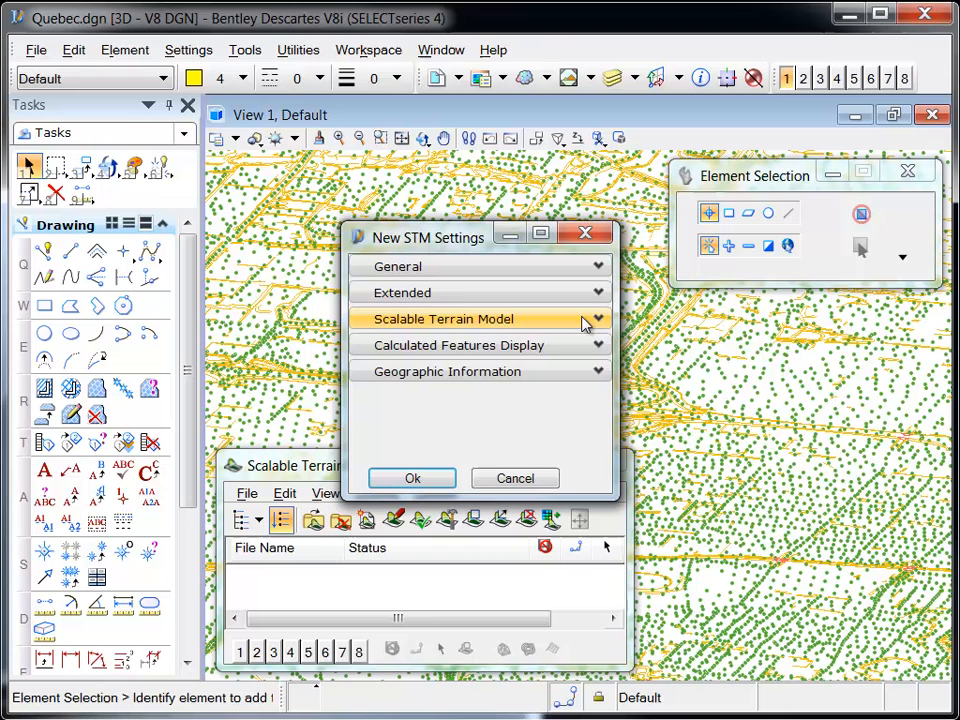
Step: Assign the MTM83-7 coordinate system from Favorites in New STM Settings and confirm
click(598, 344)
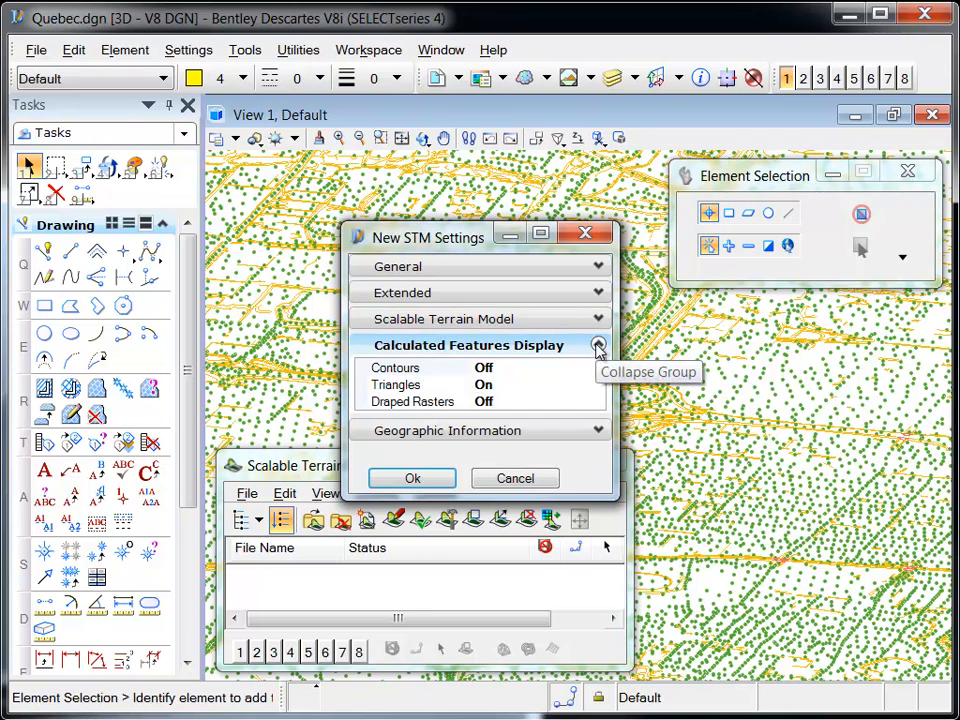
click(598, 344)
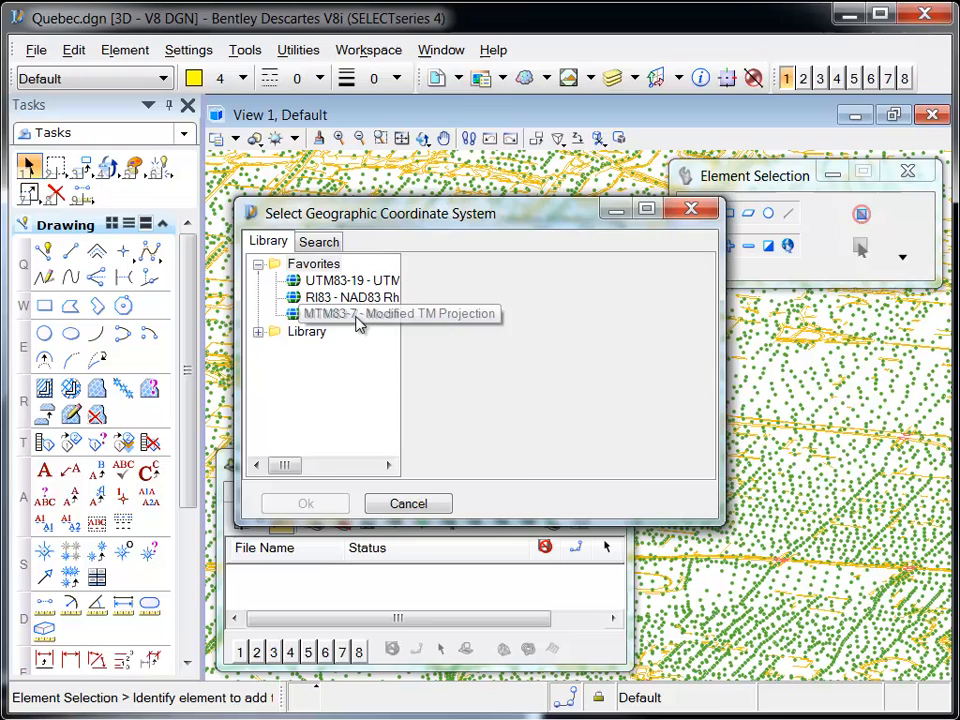
double_click(330, 312)
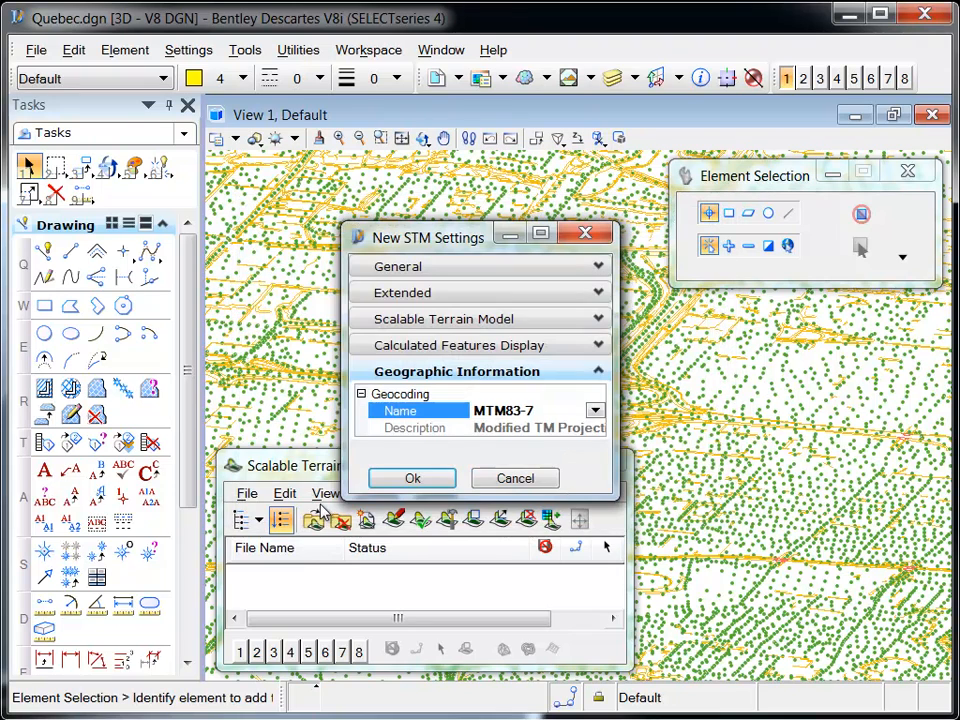
click(412, 478)
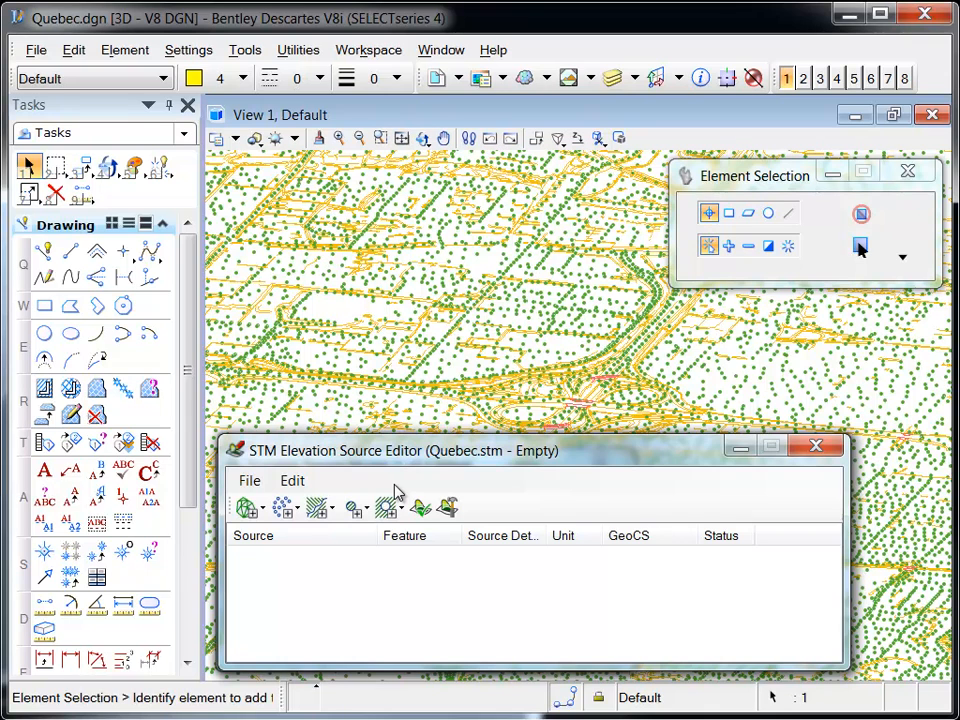
mouse_move(300, 590)
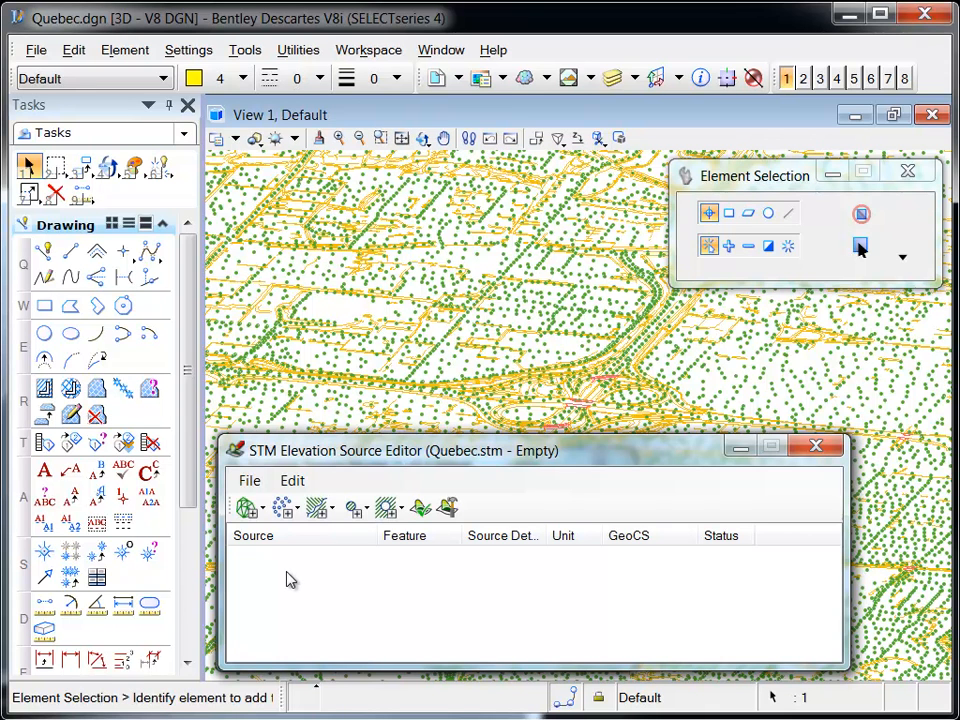
mouse_move(248, 508)
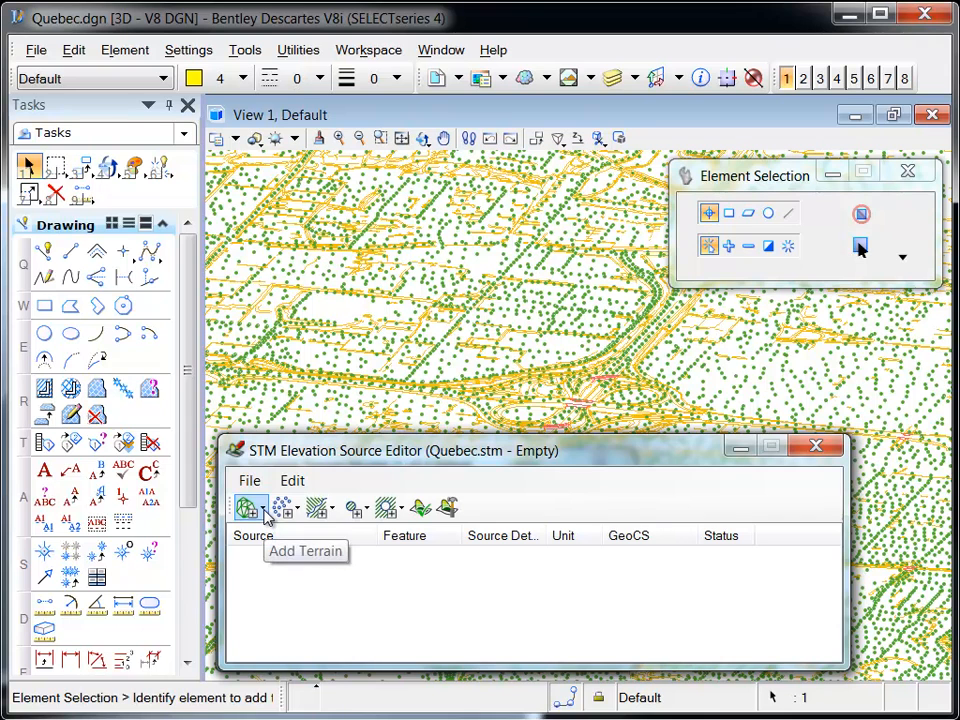
mouse_move(286, 508)
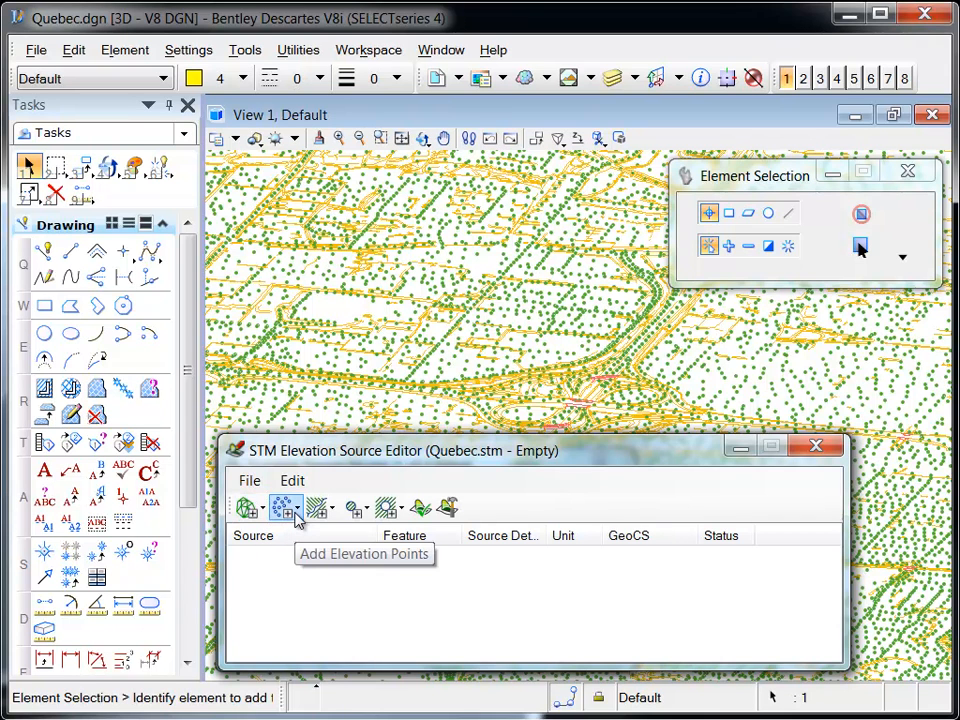
mouse_move(320, 508)
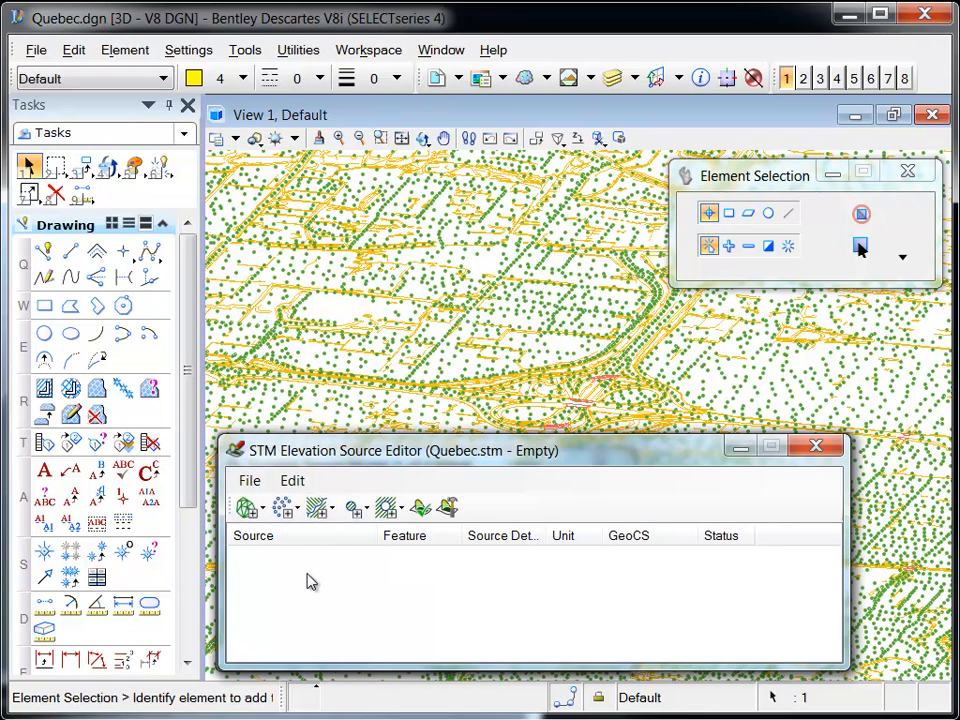
mouse_move(312, 568)
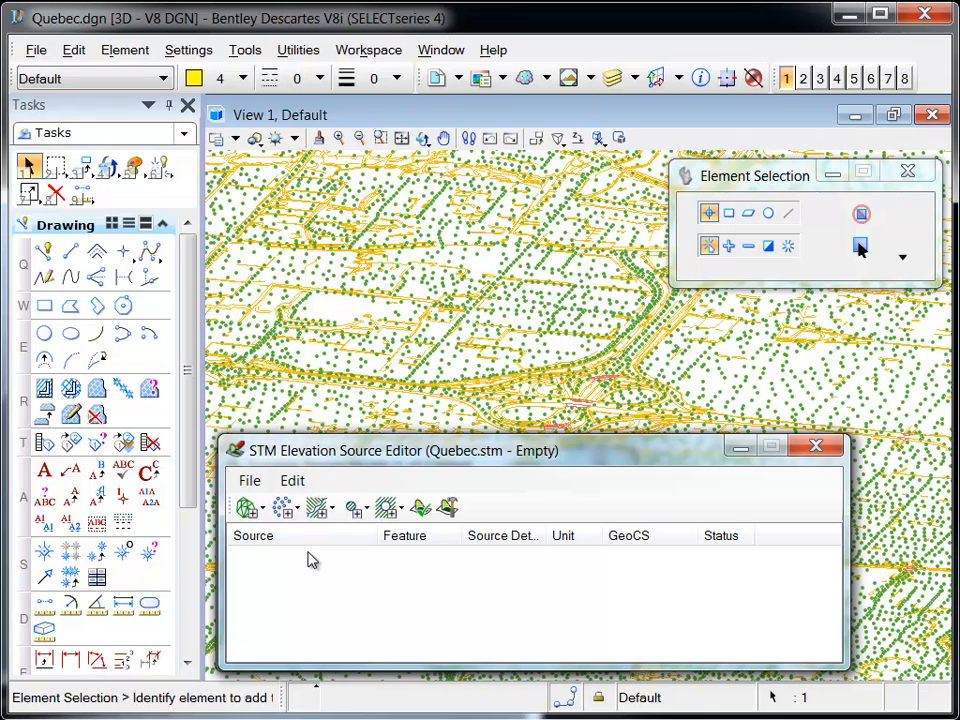
click(284, 508)
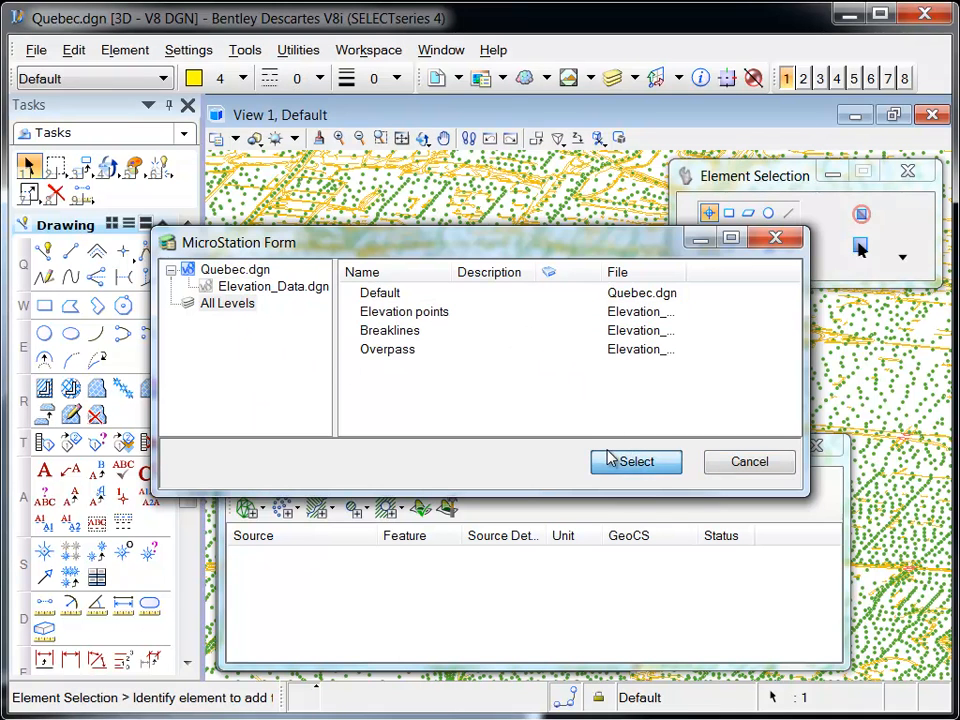
Step: Add the Elevation points level, then the Breaklines level from All Levels, as elevation sources
click(636, 460)
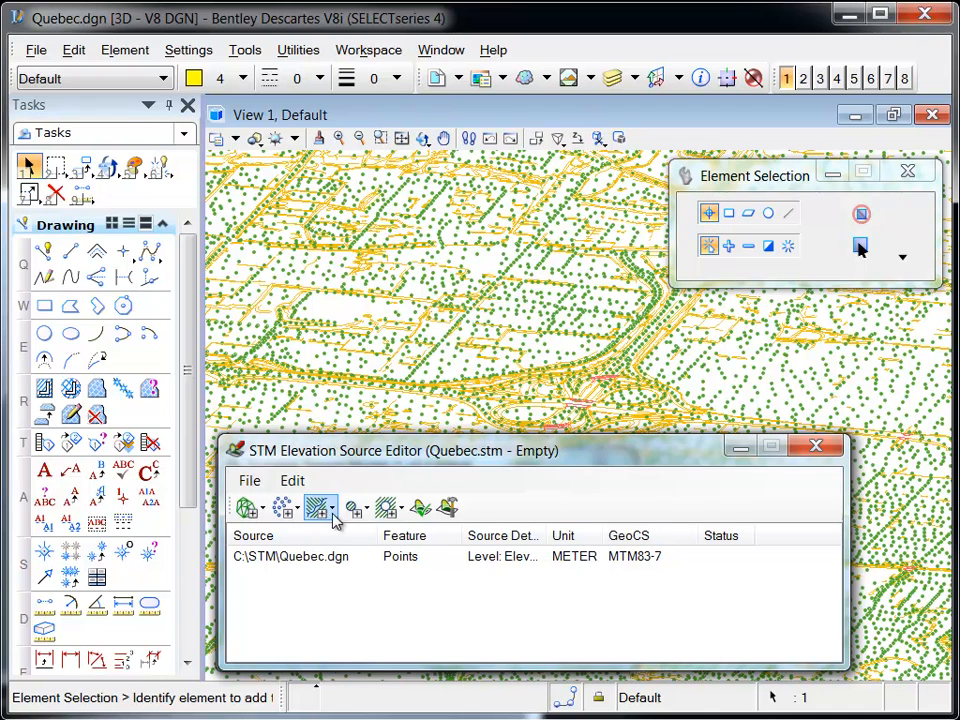
click(320, 508)
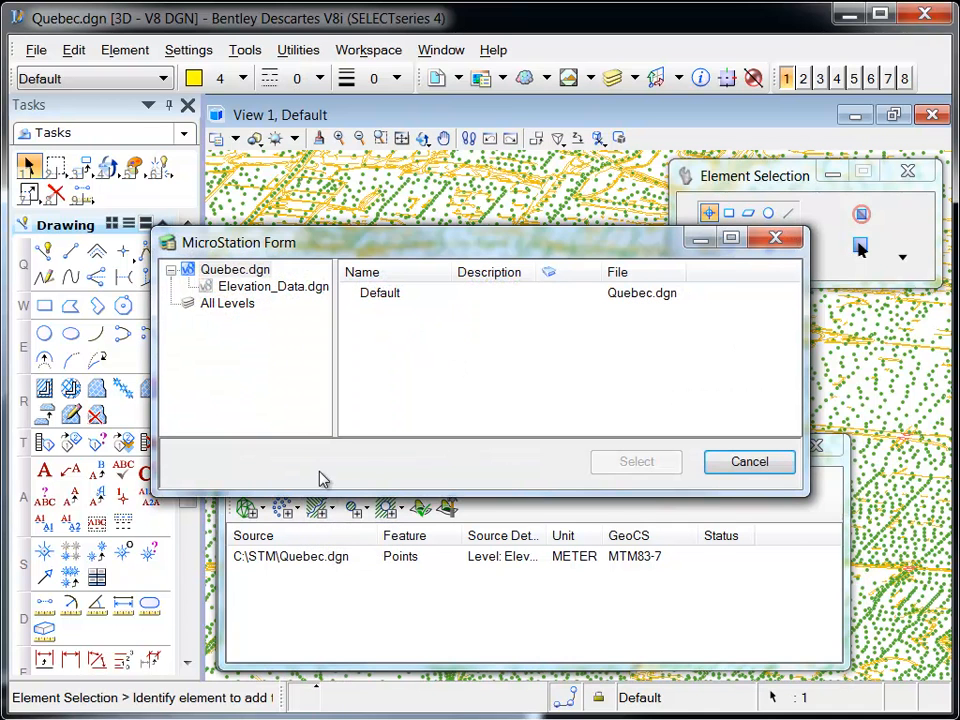
click(228, 304)
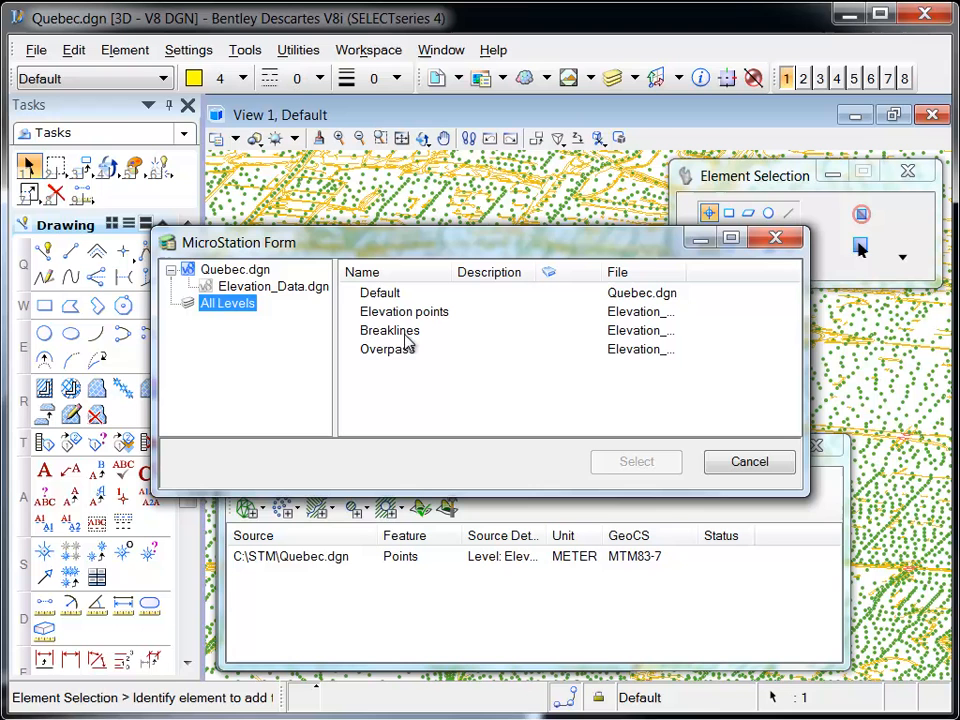
click(390, 330)
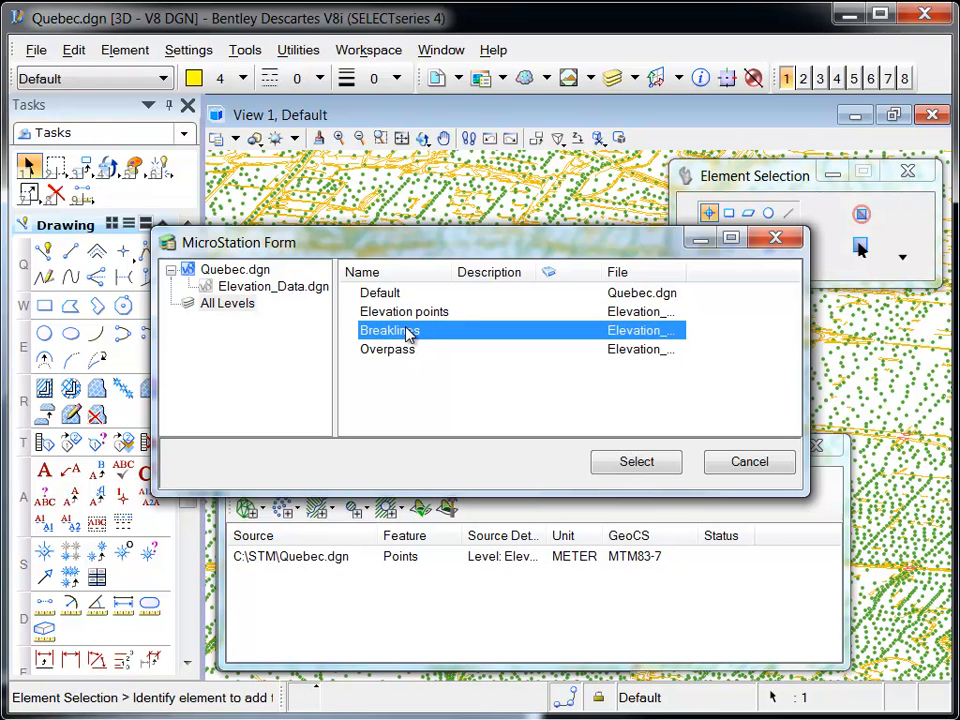
click(636, 460)
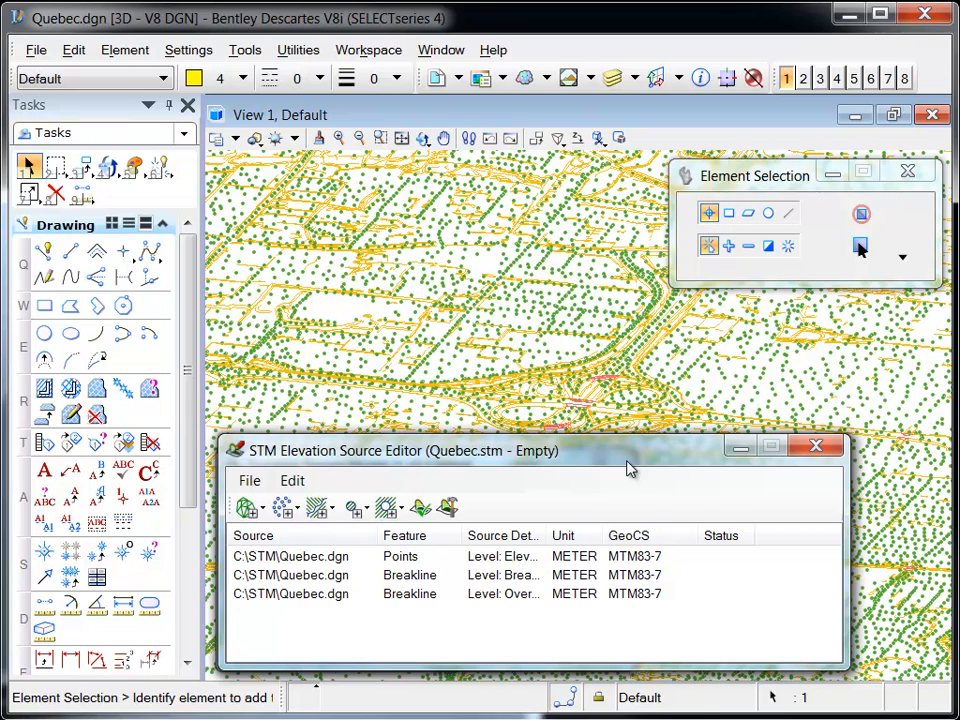
mouse_move(544, 460)
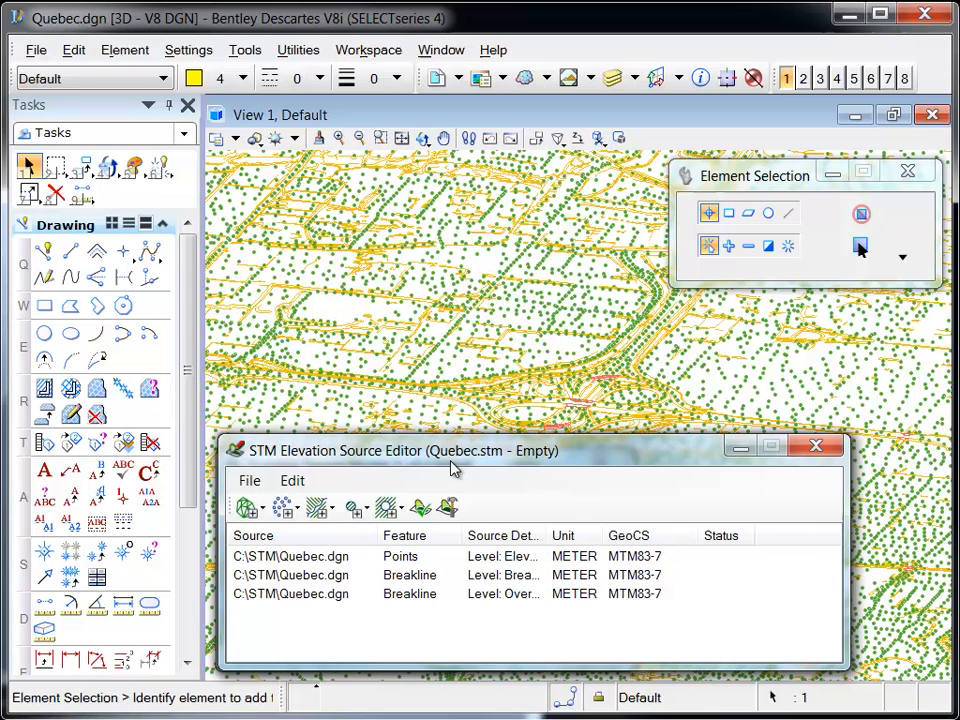
mouse_move(696, 490)
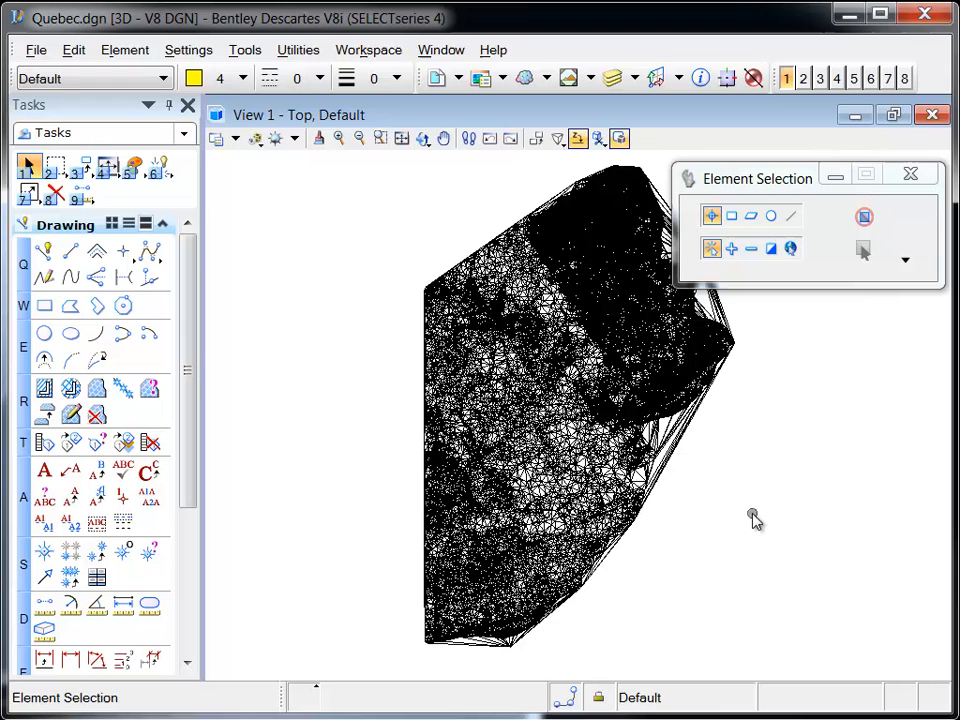
Step: Window in on a region of the terrain mesh to show its triangulation
click(380, 138)
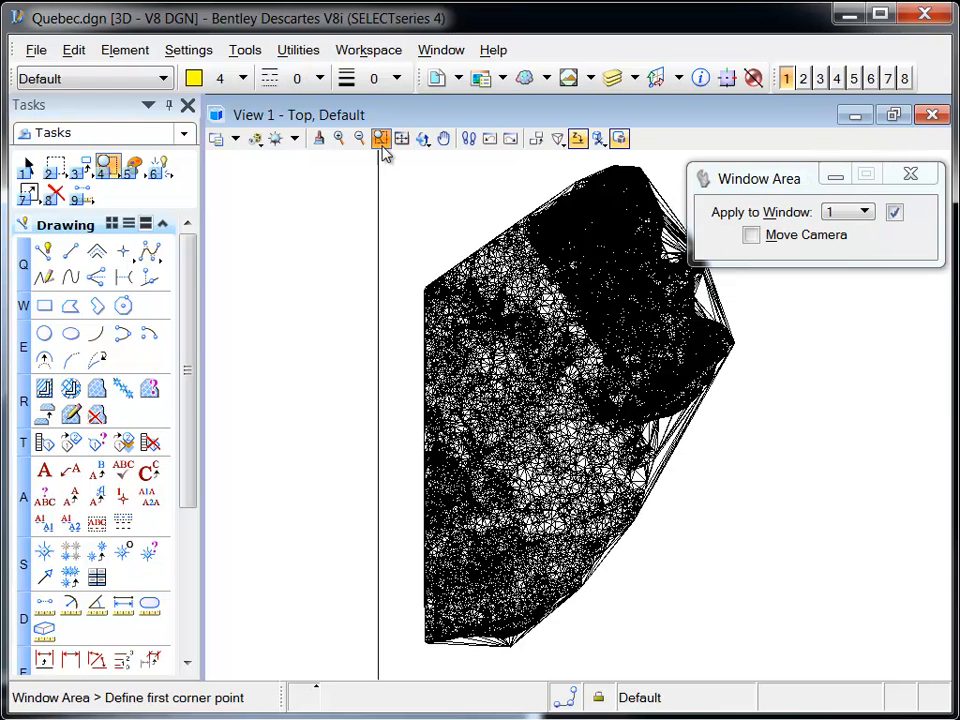
click(680, 404)
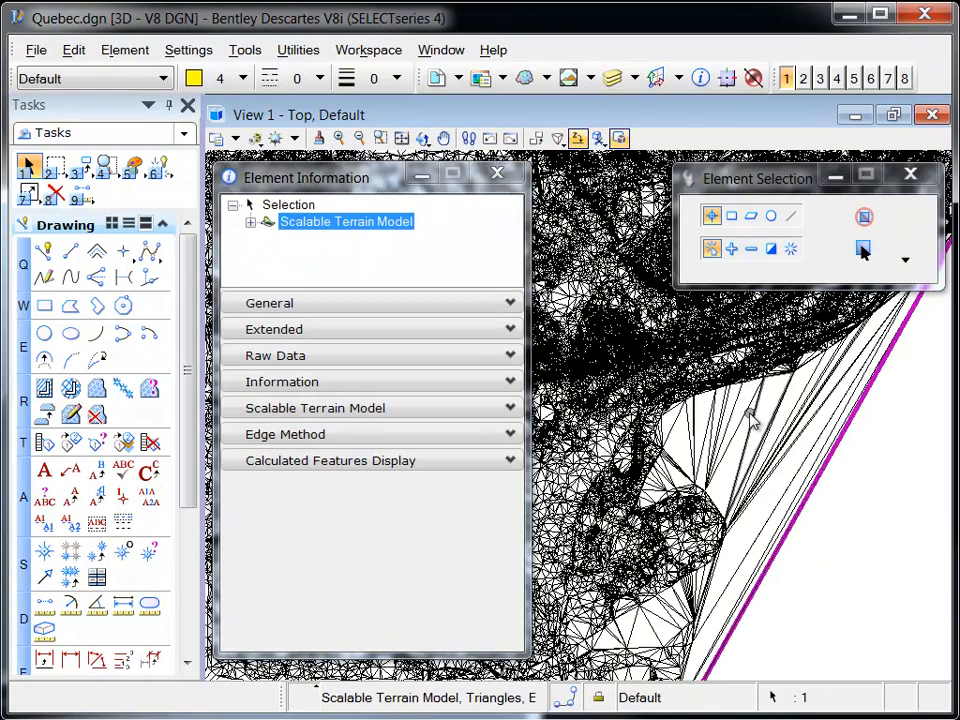
Step: Set the terrain model's Shaded View Density to 10
click(316, 408)
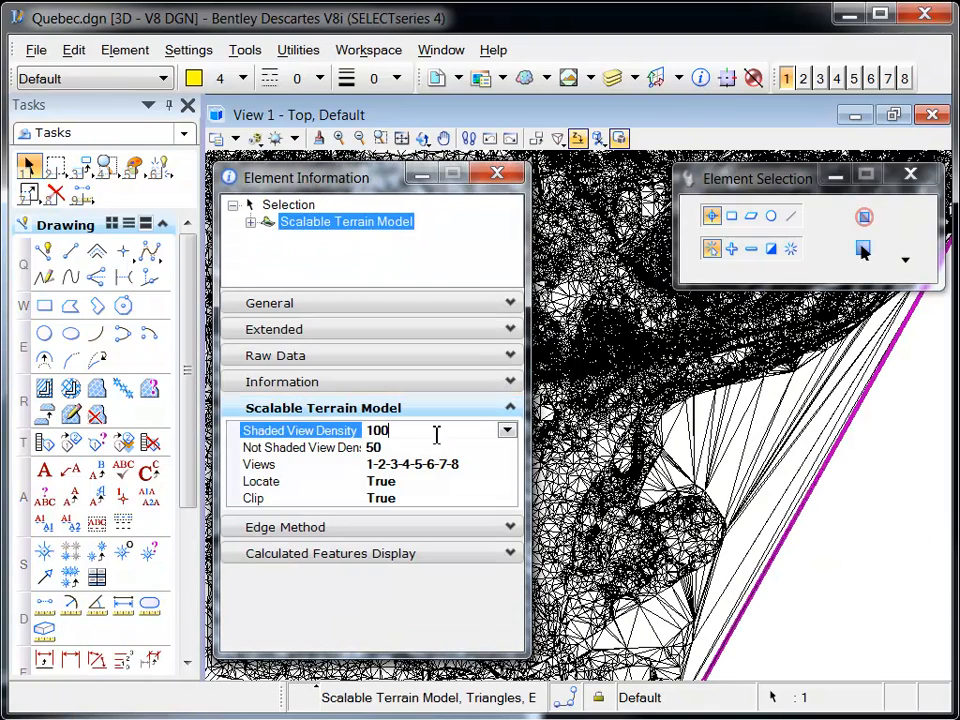
click(506, 430)
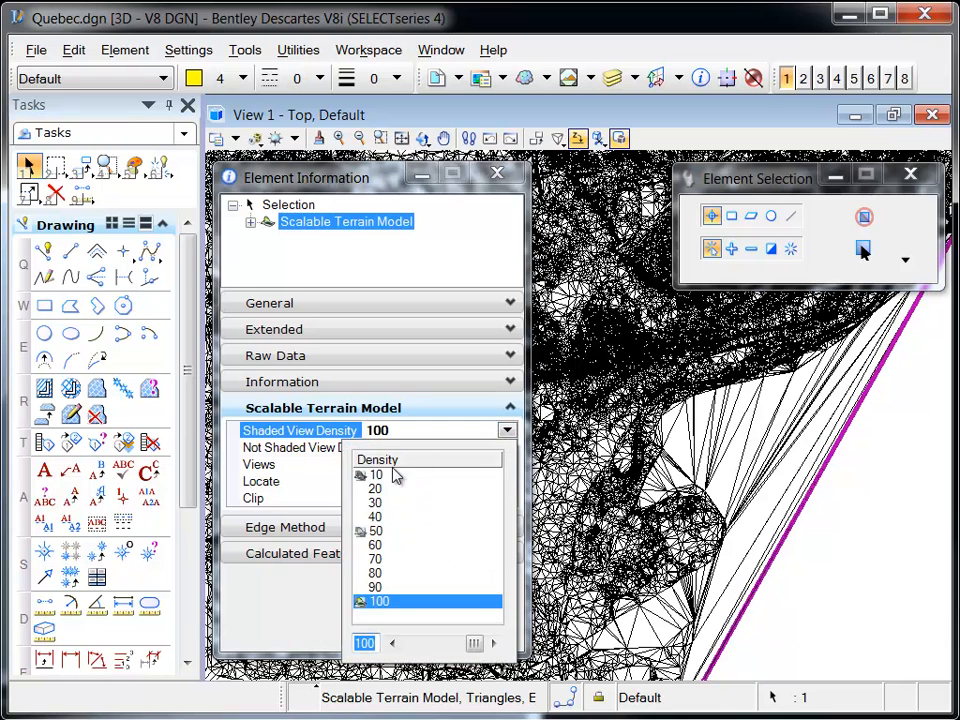
click(376, 474)
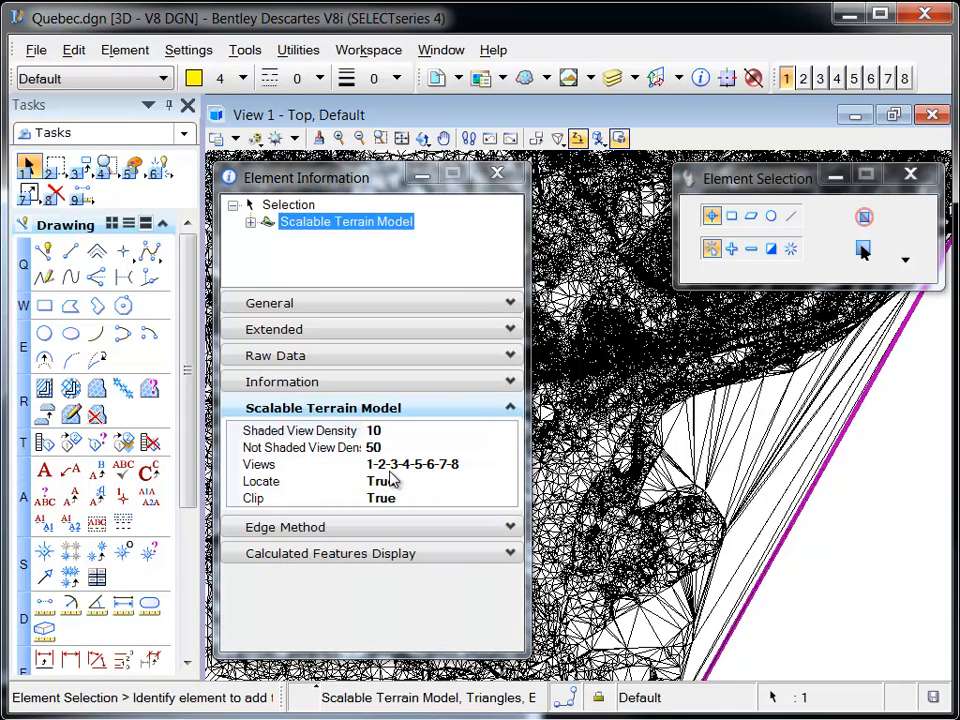
mouse_move(452, 512)
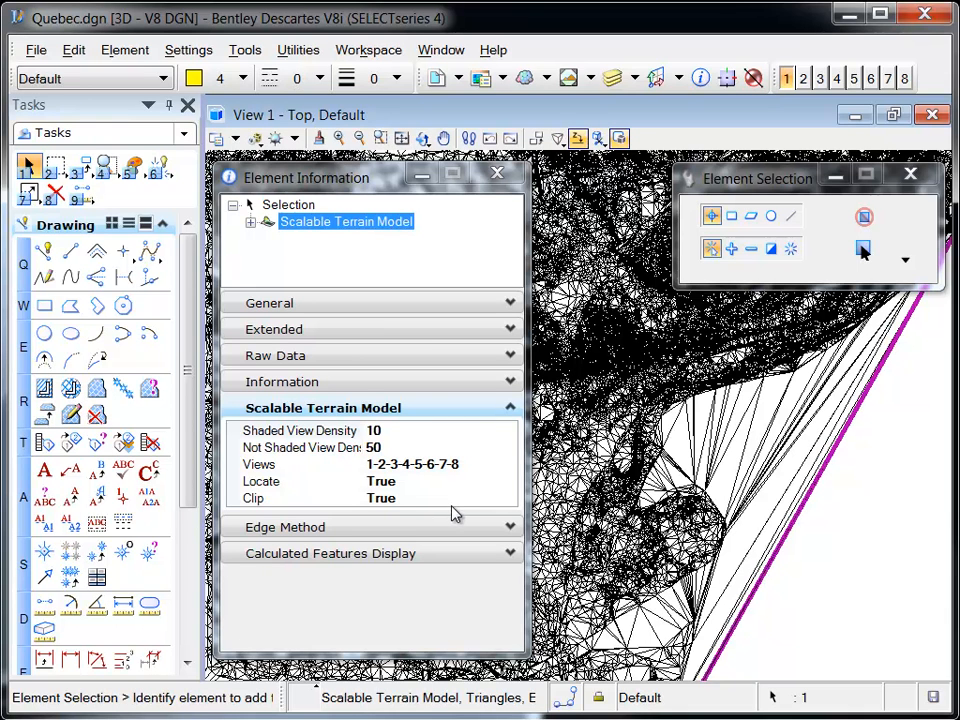
mouse_move(456, 516)
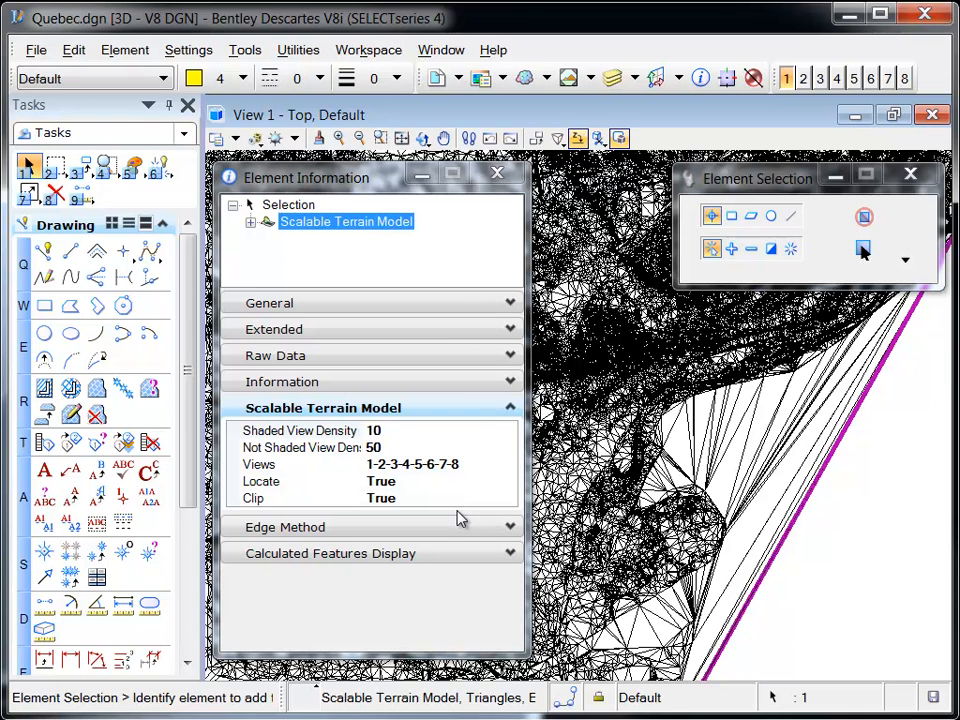
mouse_move(450, 510)
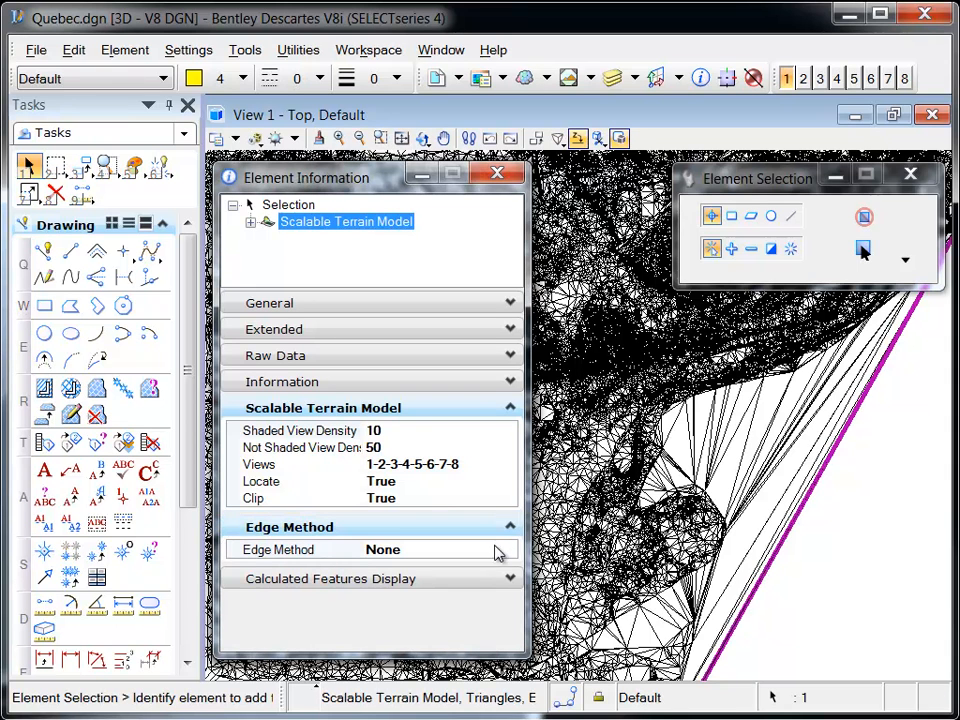
Step: Change the Edge Method from Slivers to Max Triangle Length of 1000
click(506, 548)
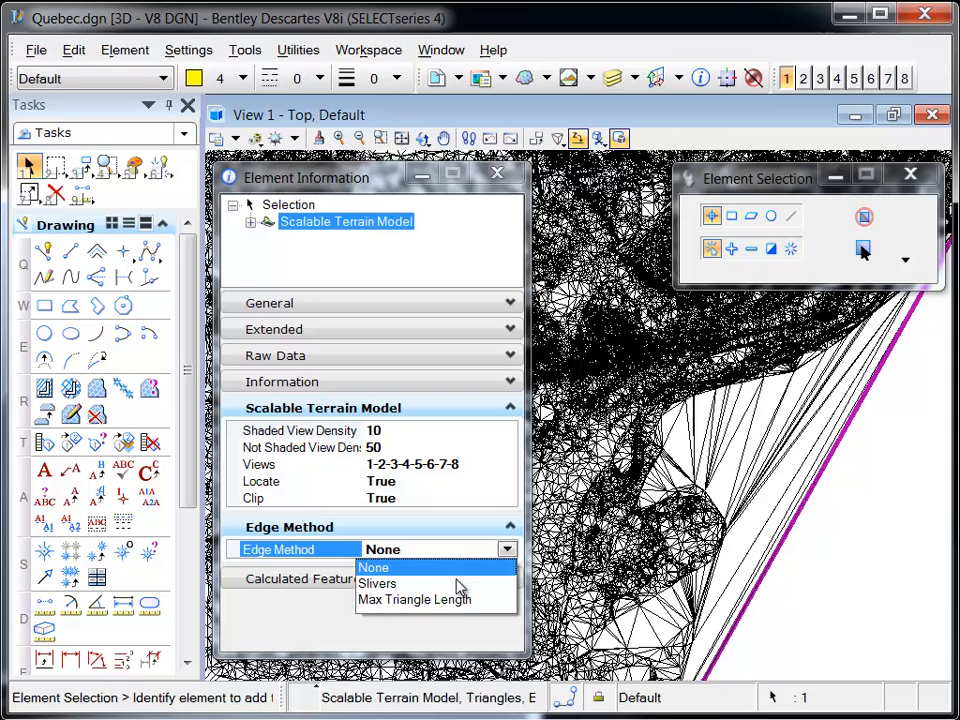
click(376, 584)
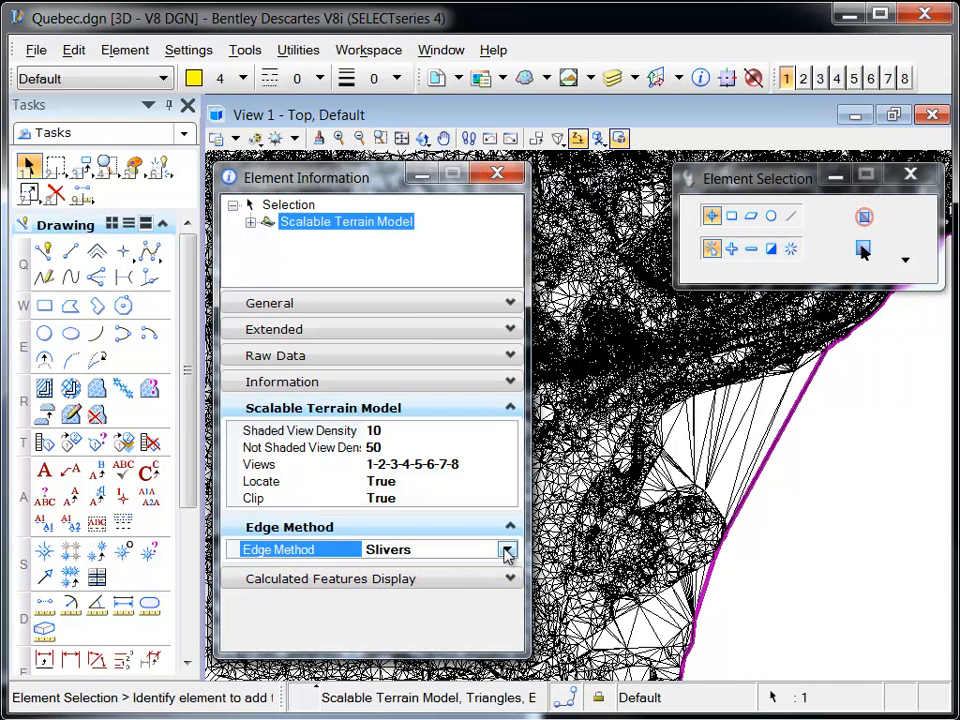
click(506, 548)
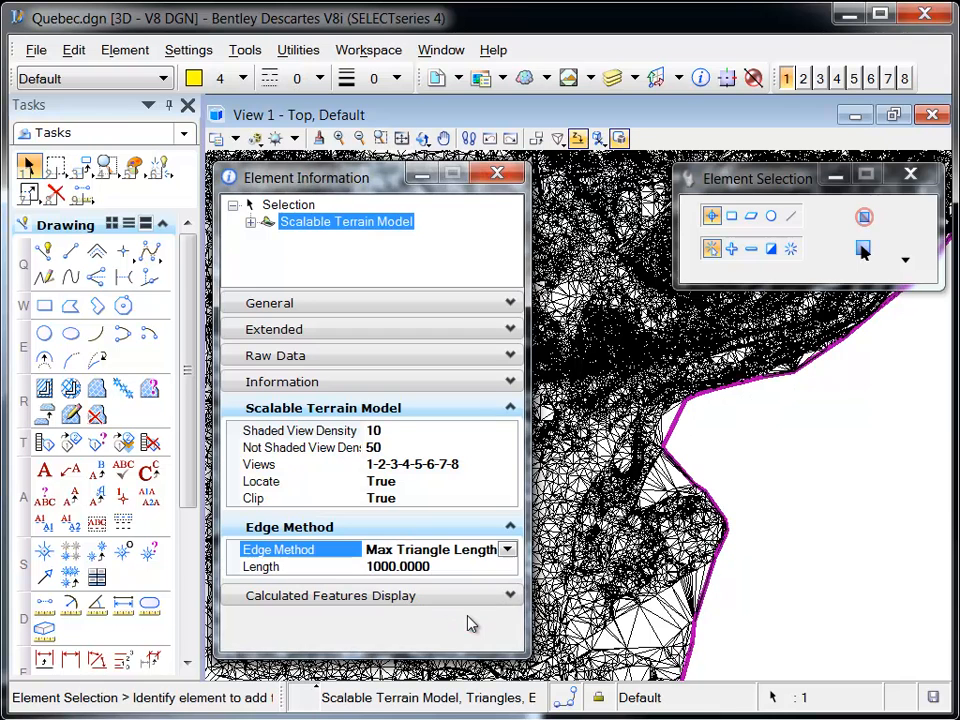